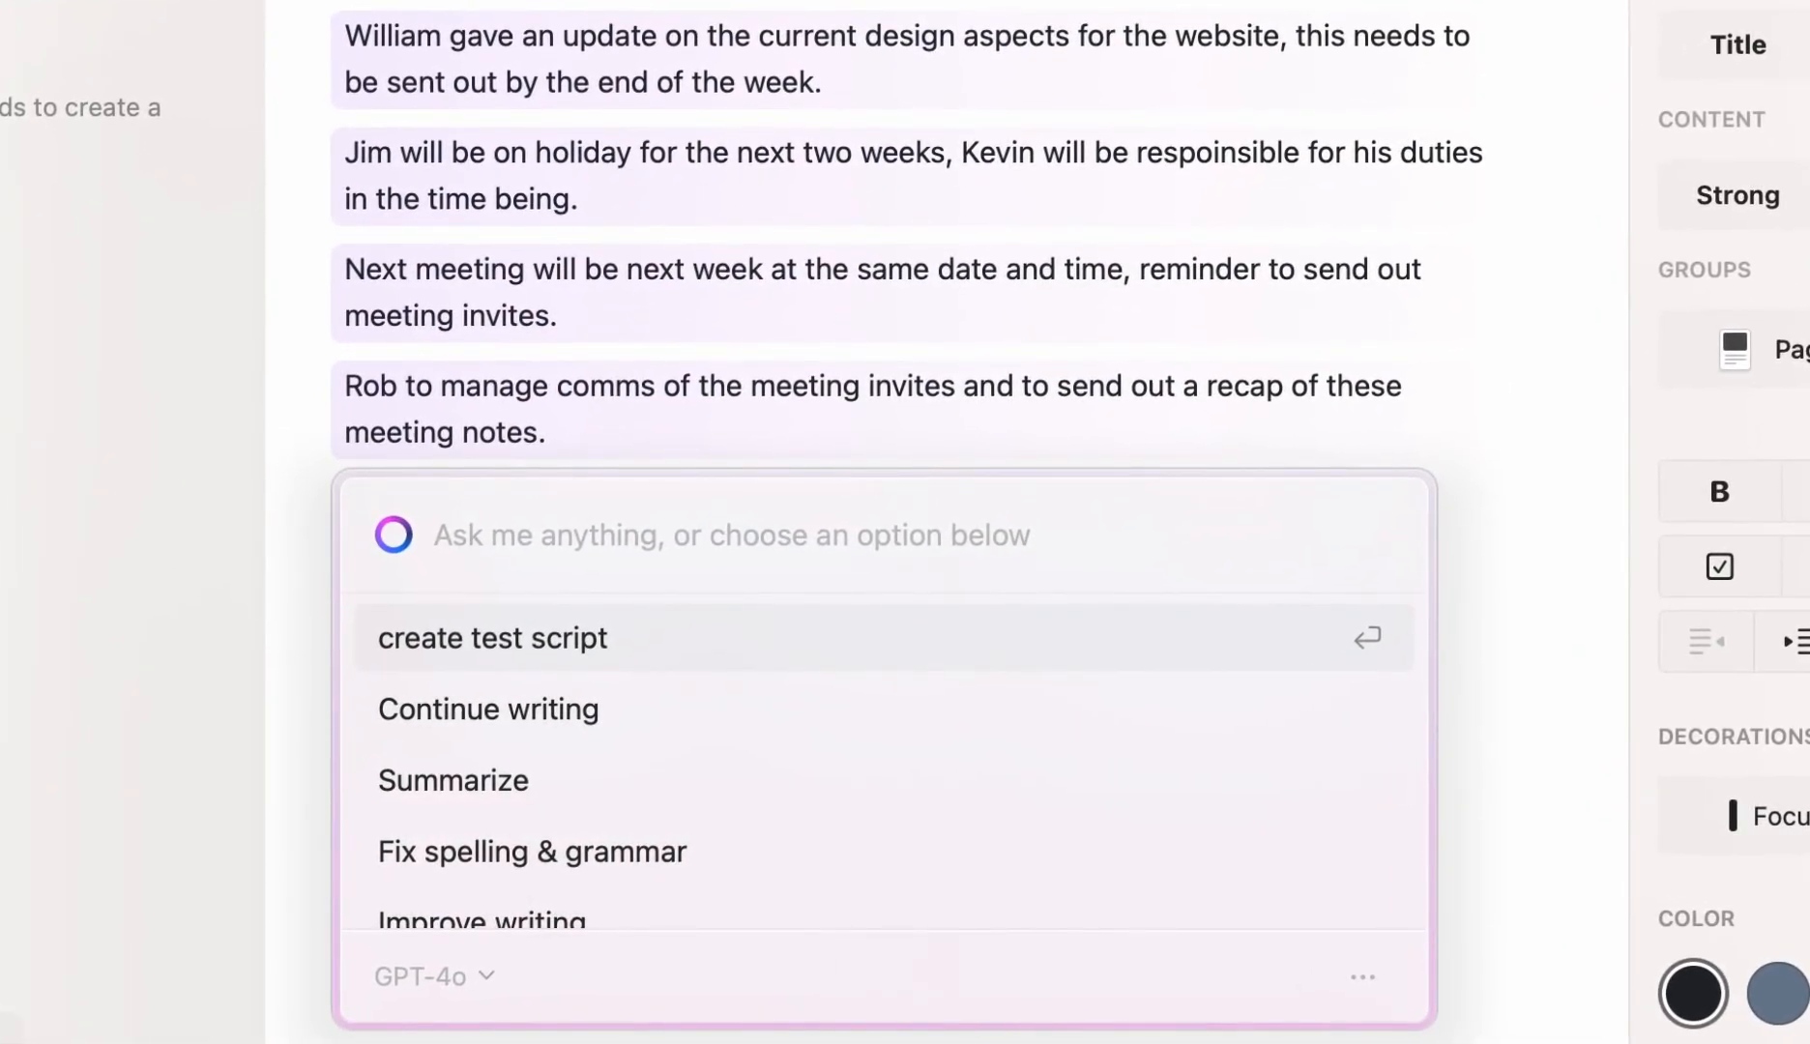
Step: Ask Craft AI to 'summarise the content and place within email' for the rough notes
type("summarise the content and place within email")
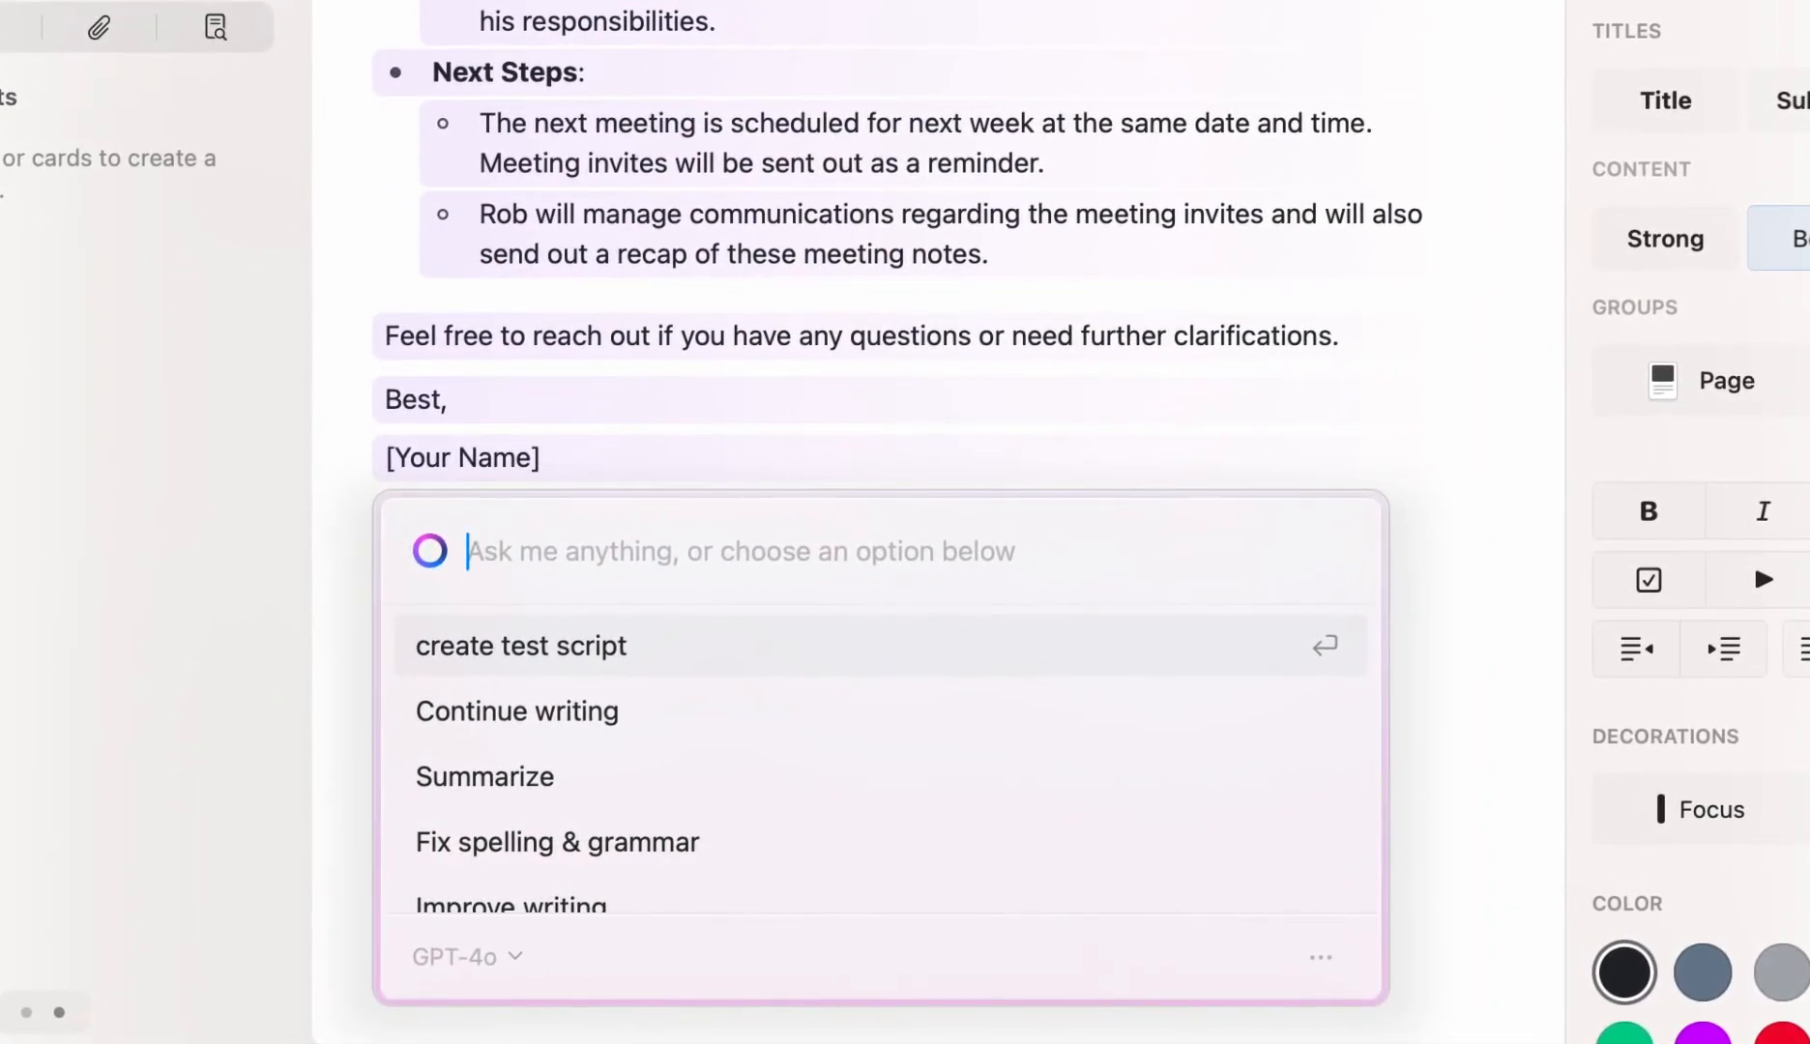
Step: Rewrite the summary email in a Professional tone, replacing the original text
type("pro")
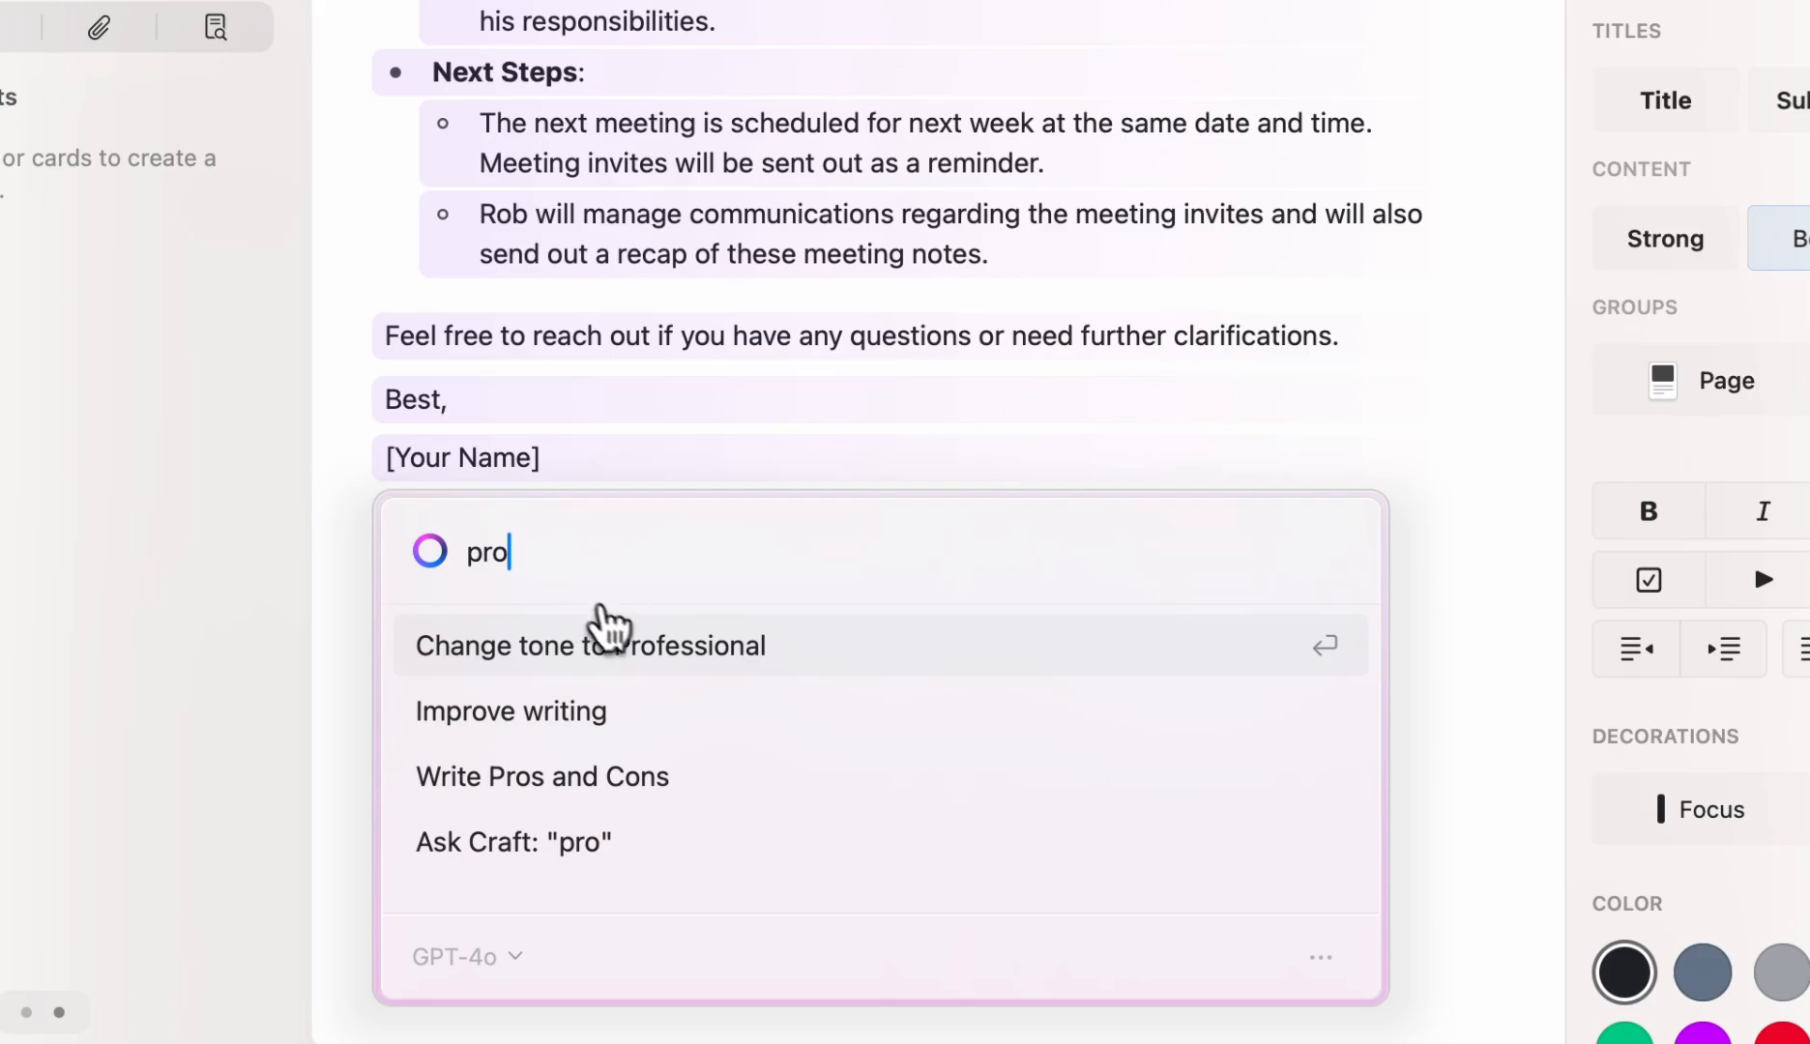
left_click(590, 644)
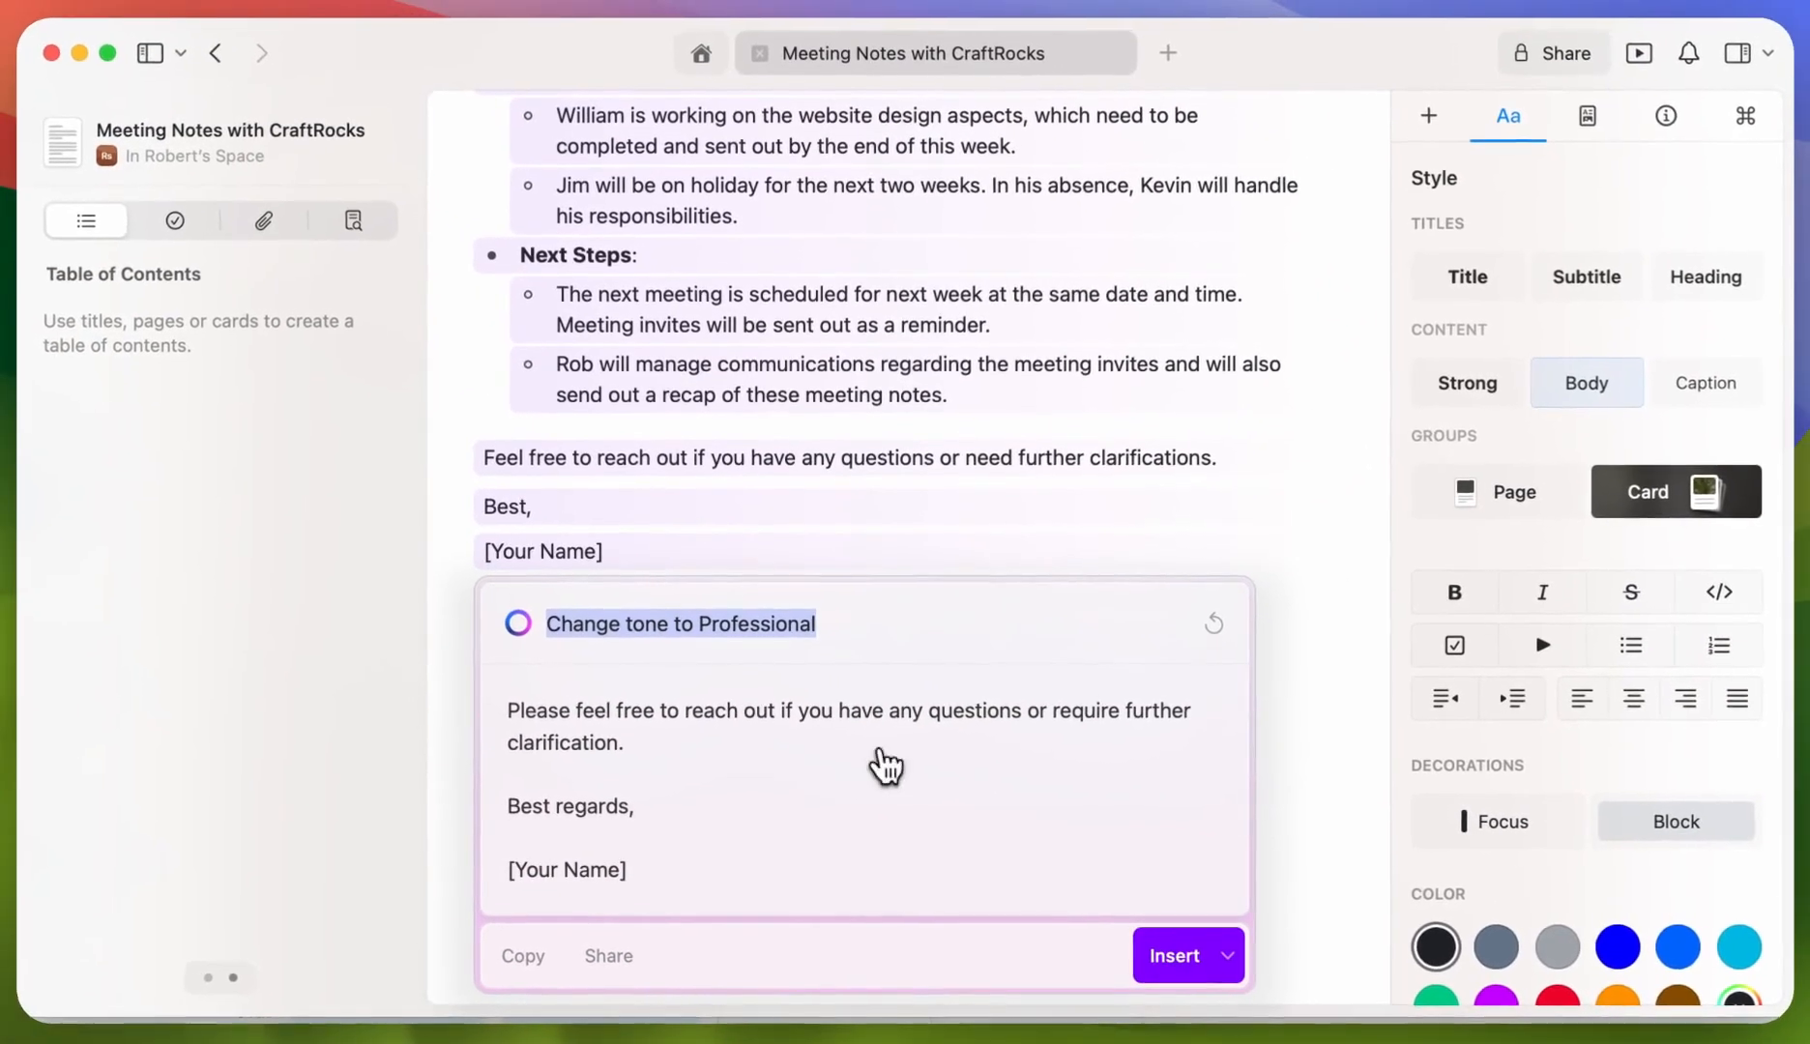
left_click(1231, 955)
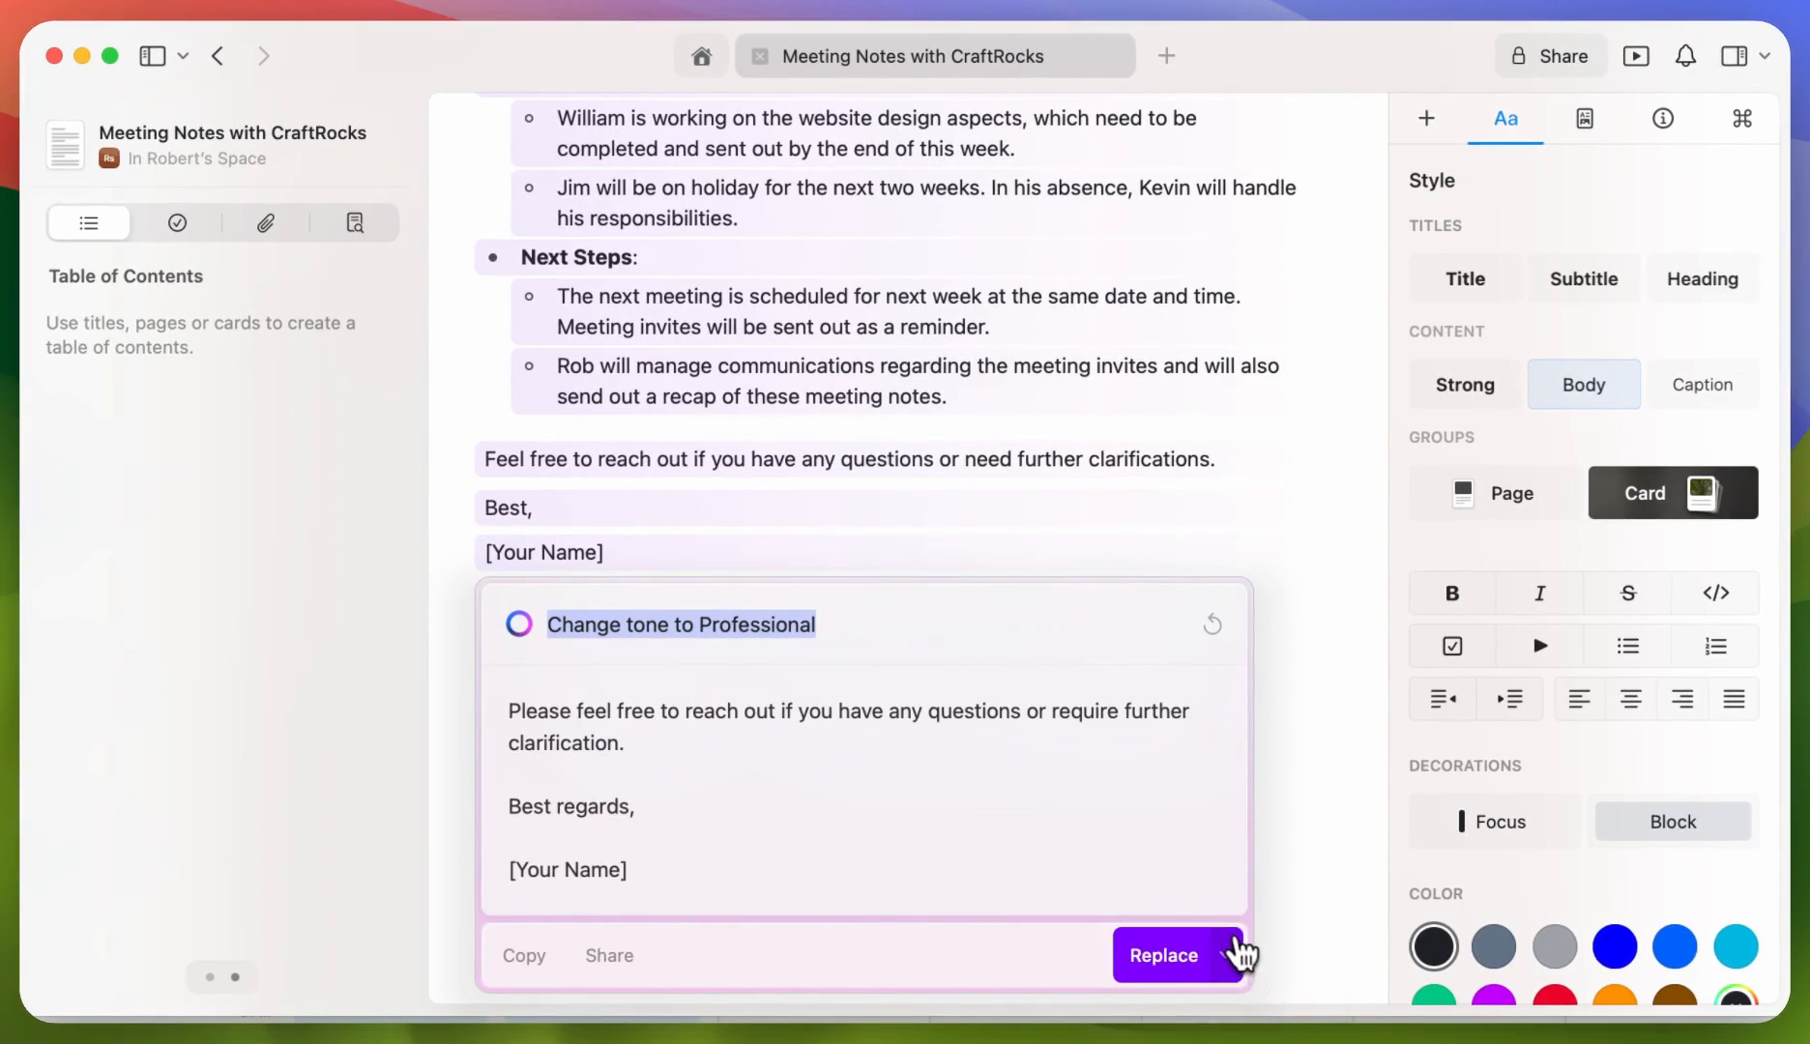
left_click(1162, 956)
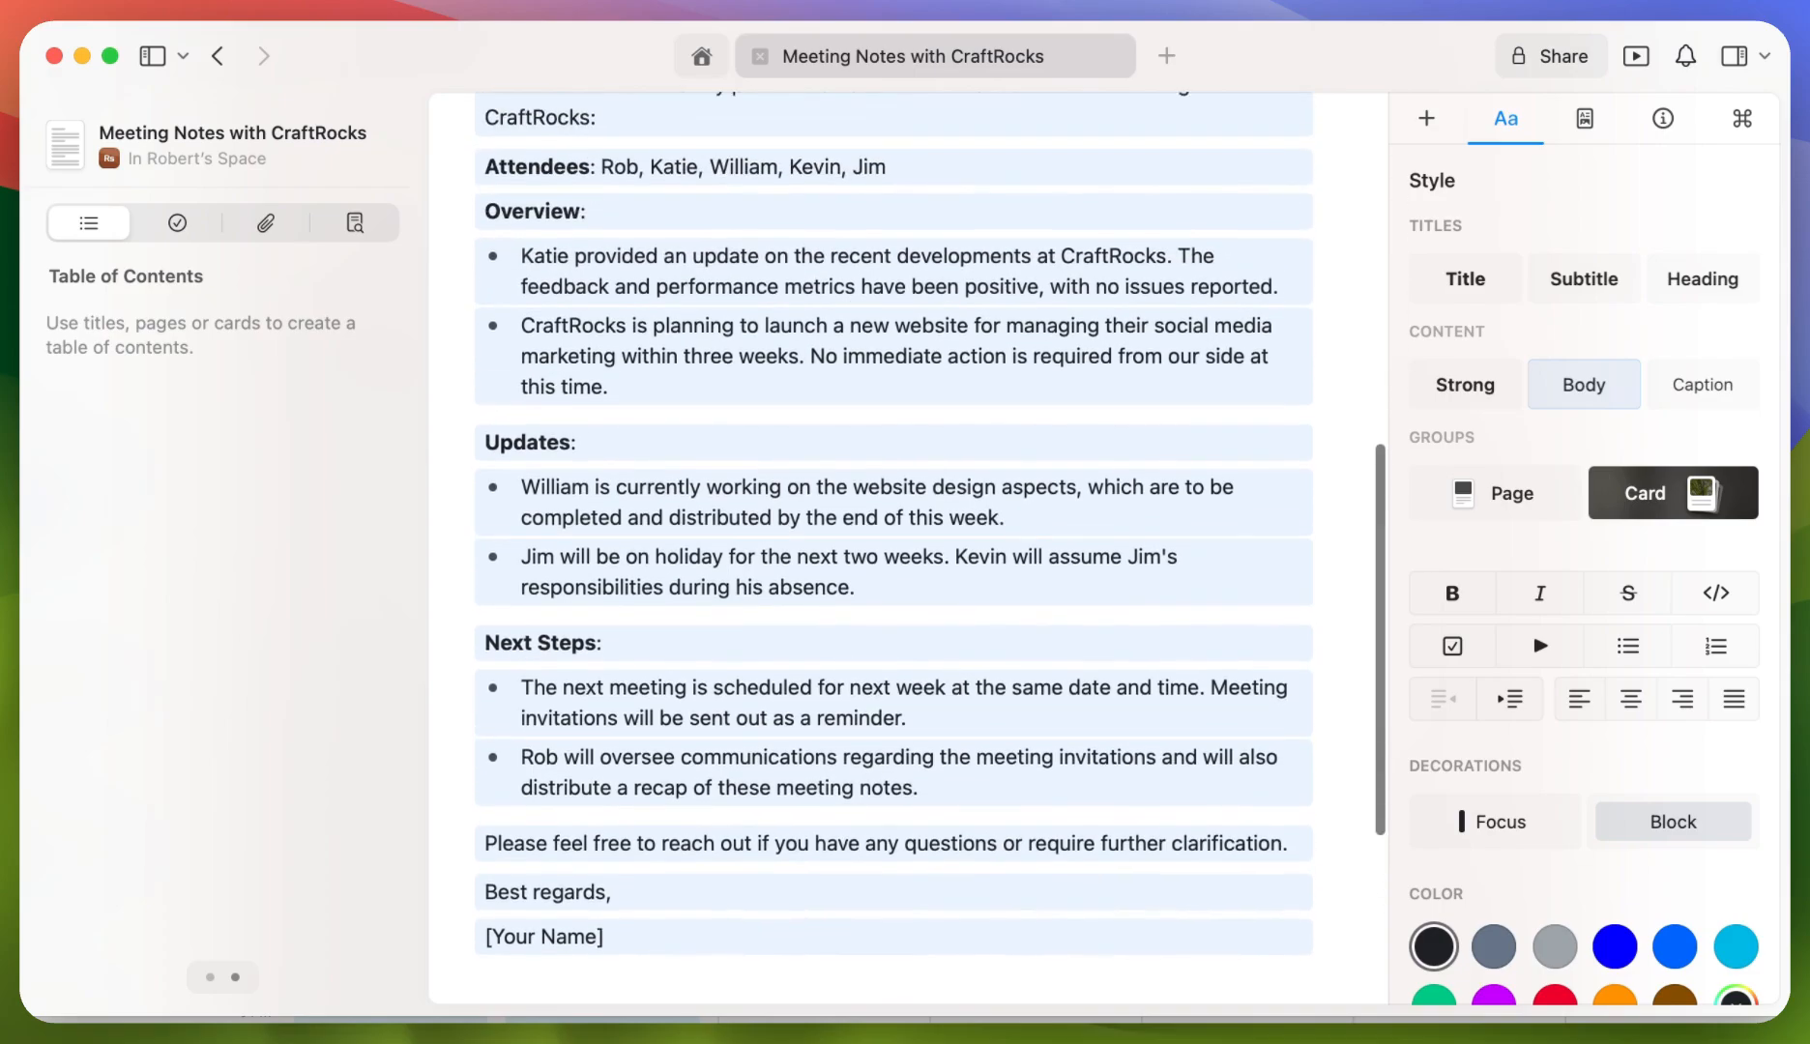
Step: Scroll down to review the professional email before the next AI request
scroll("down", 3)
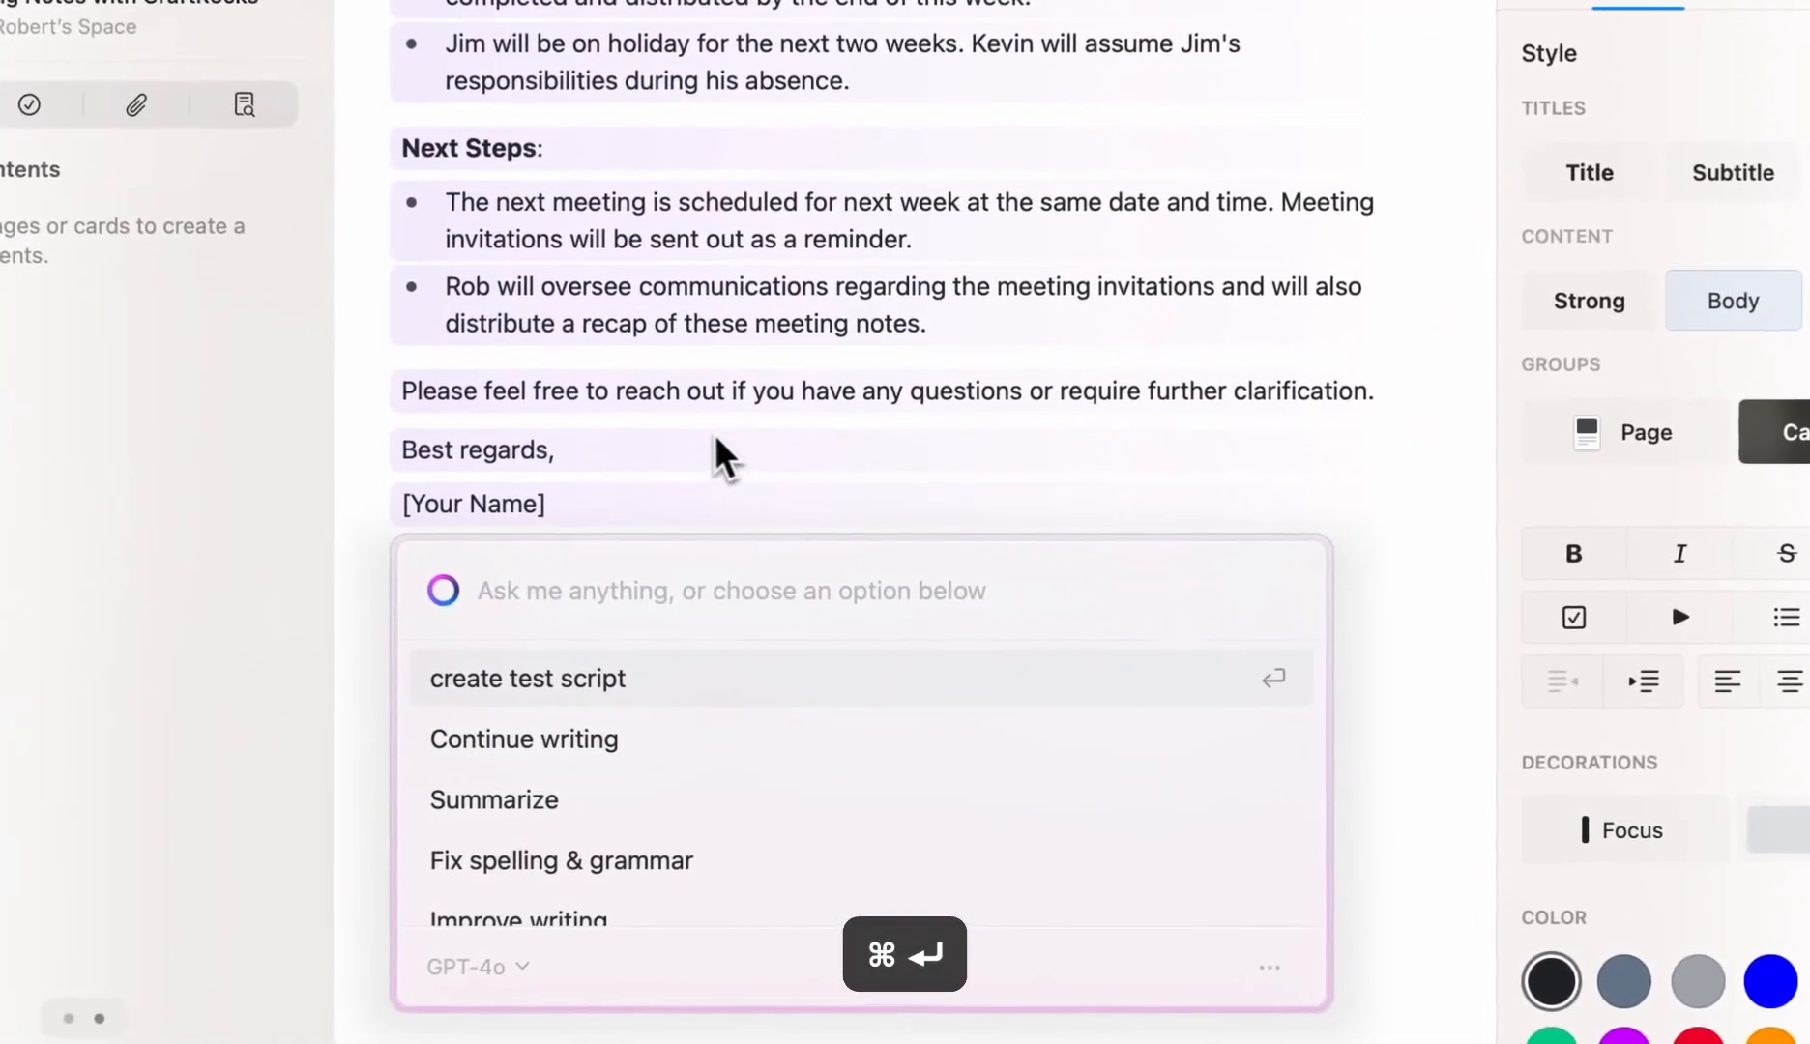
Step: Translate the professional email to Italian and insert the translation below it
type("ita")
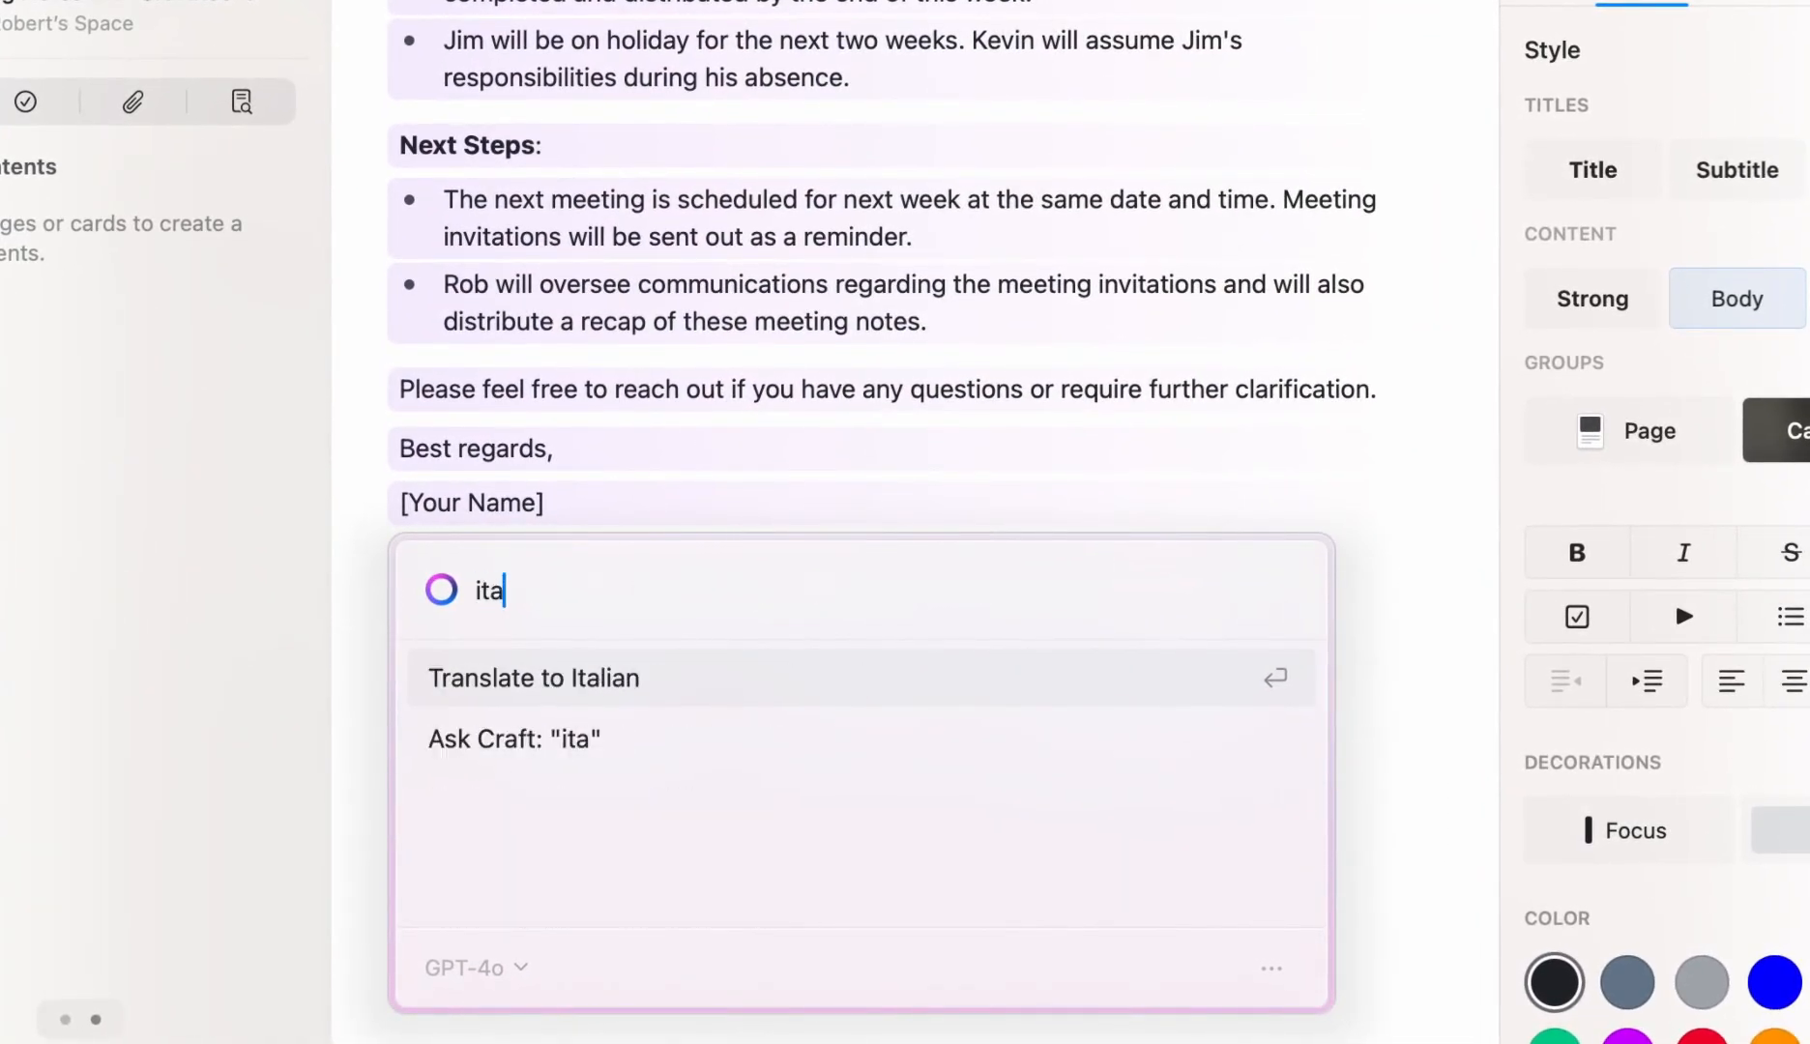
mouse_move(671, 661)
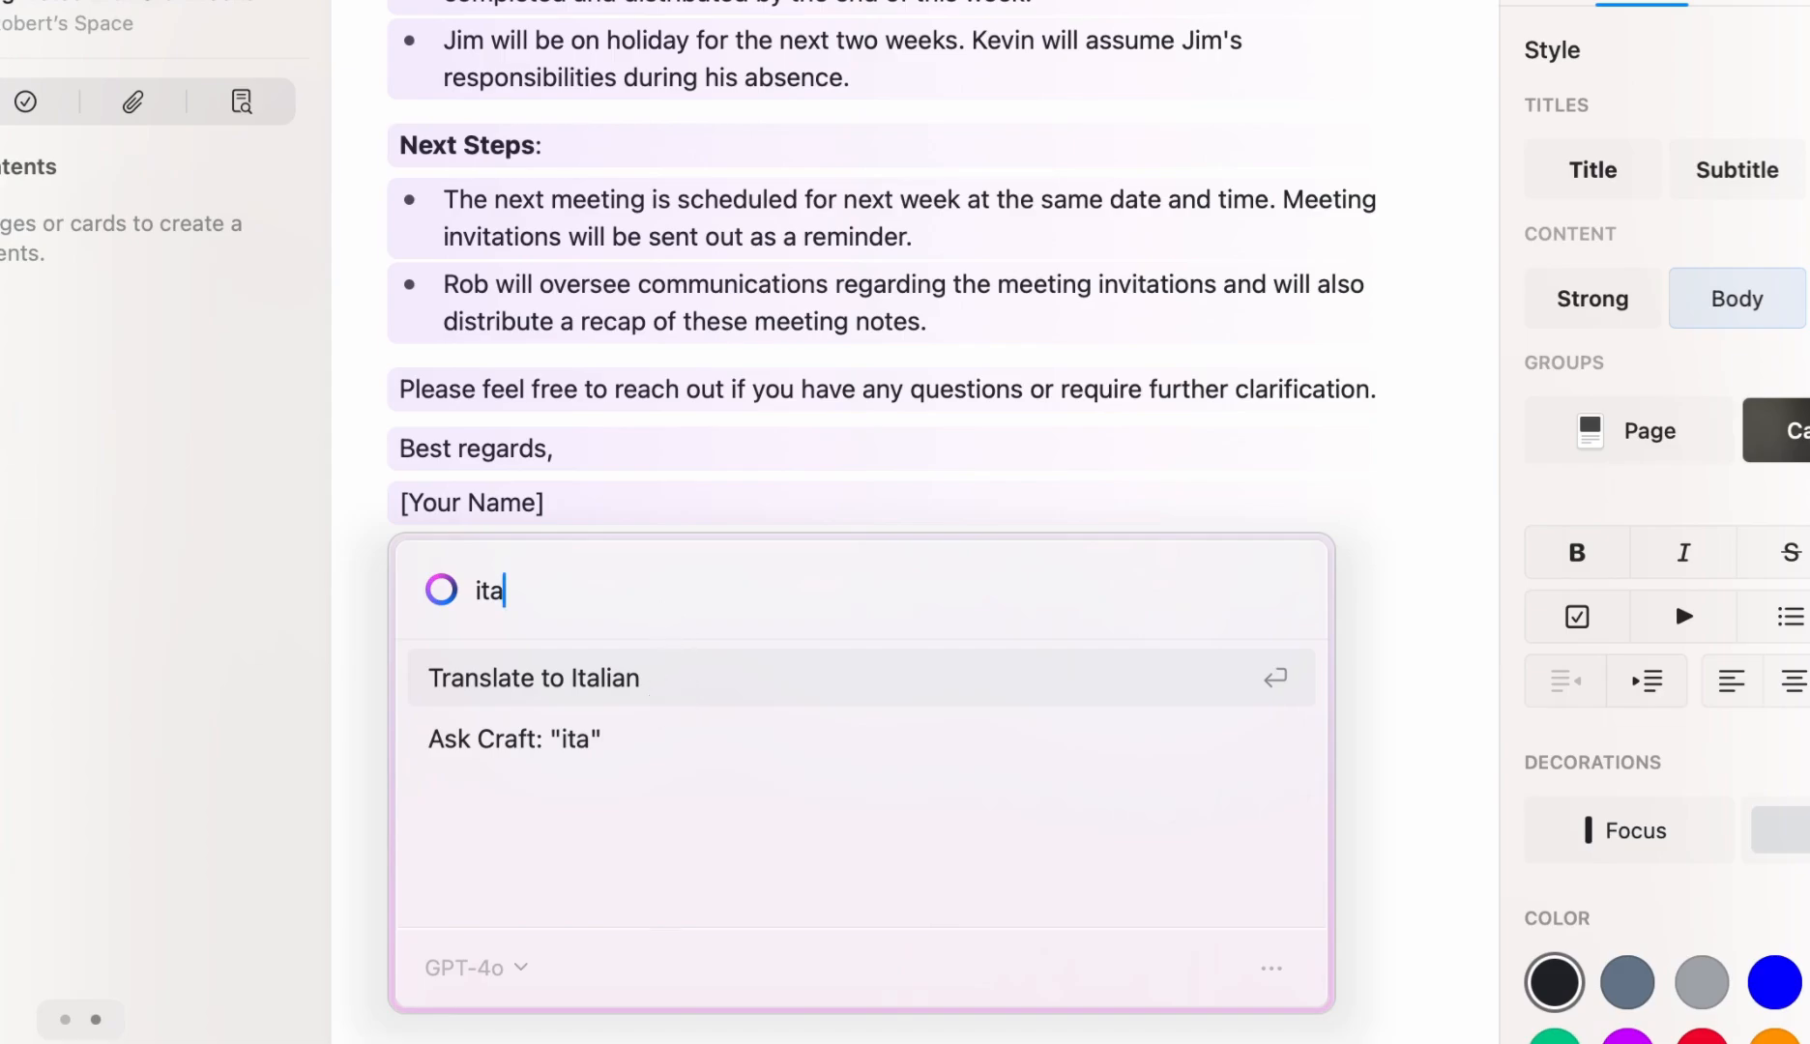
mouse_move(655, 698)
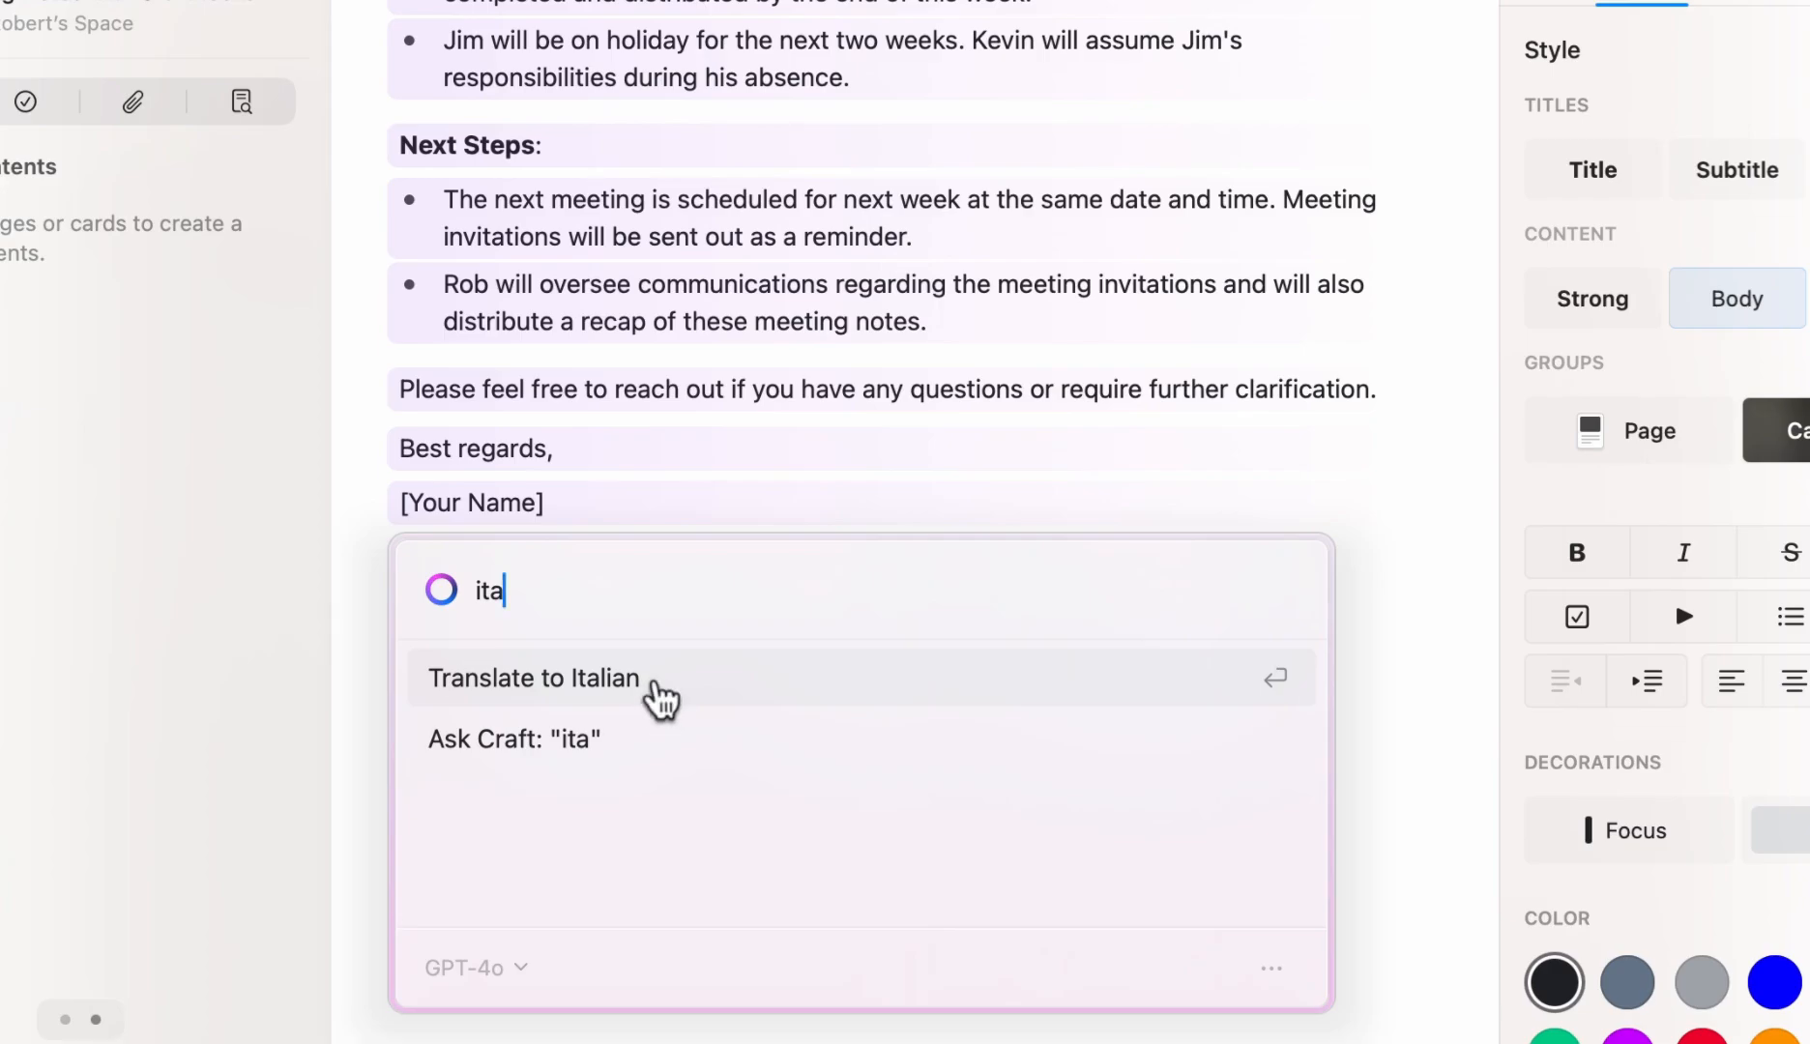
left_click(534, 676)
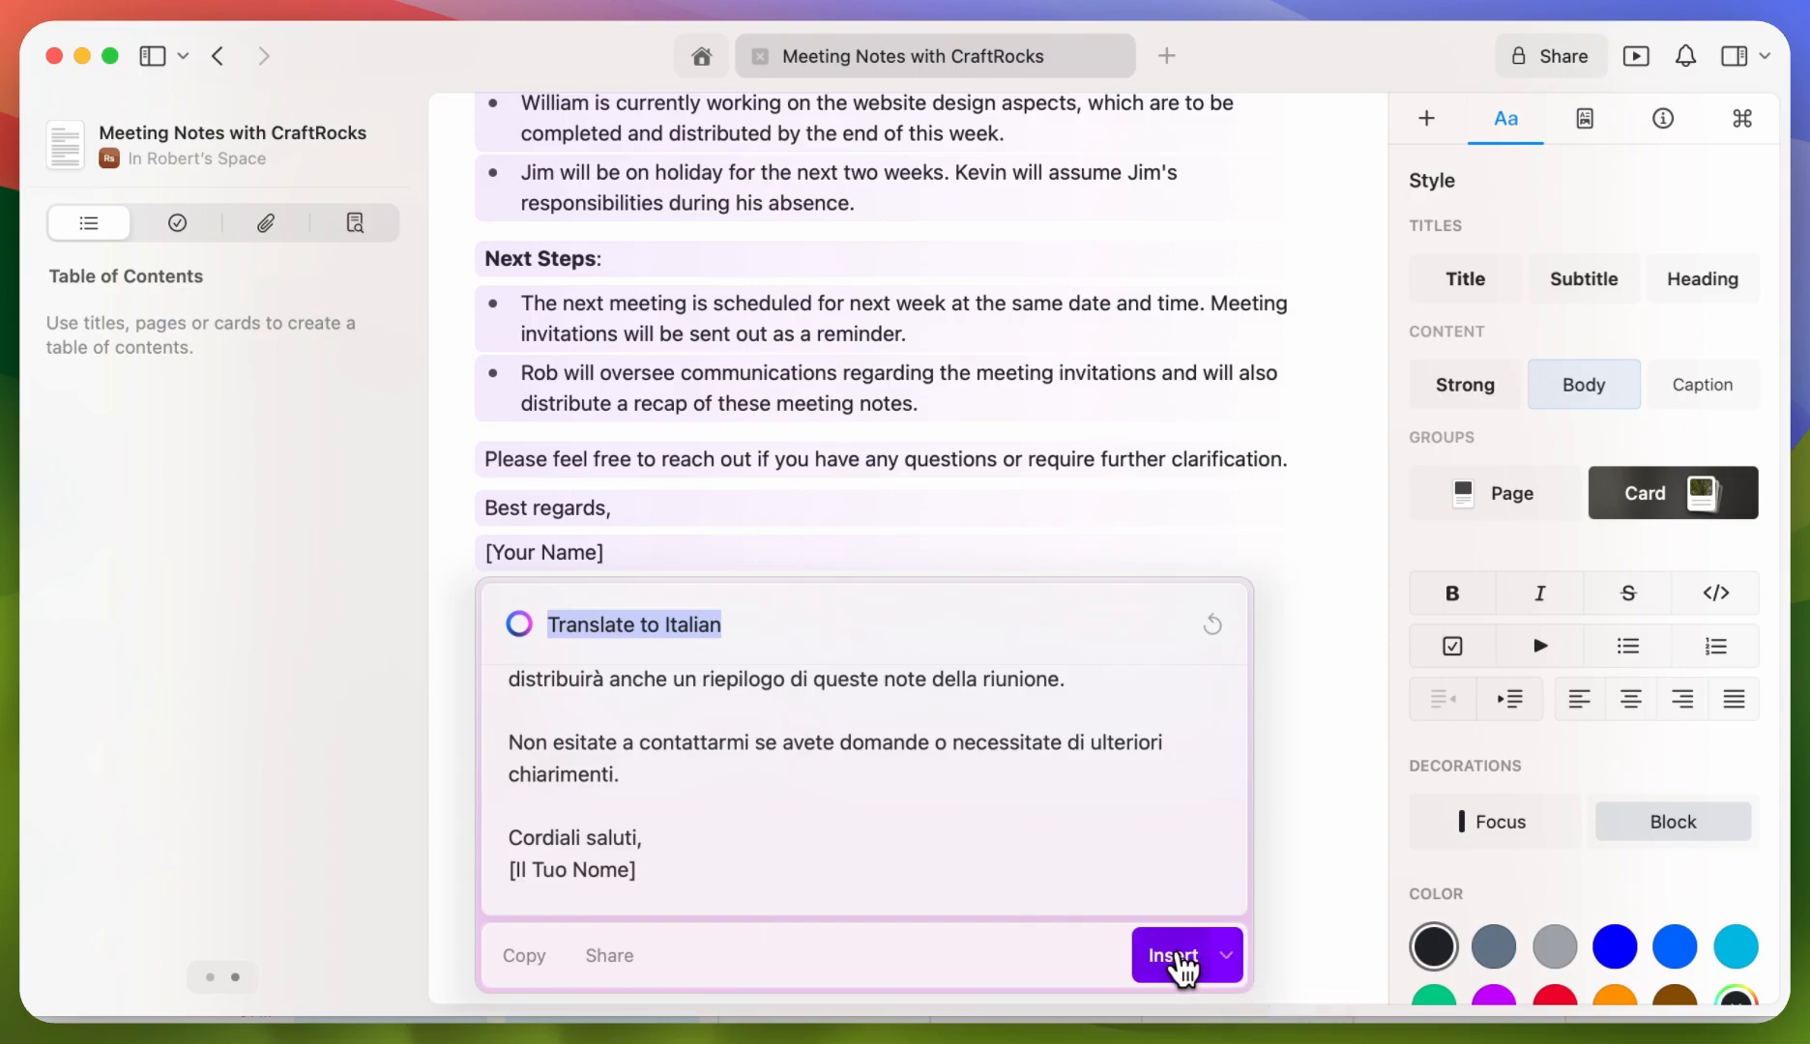
left_click(1172, 955)
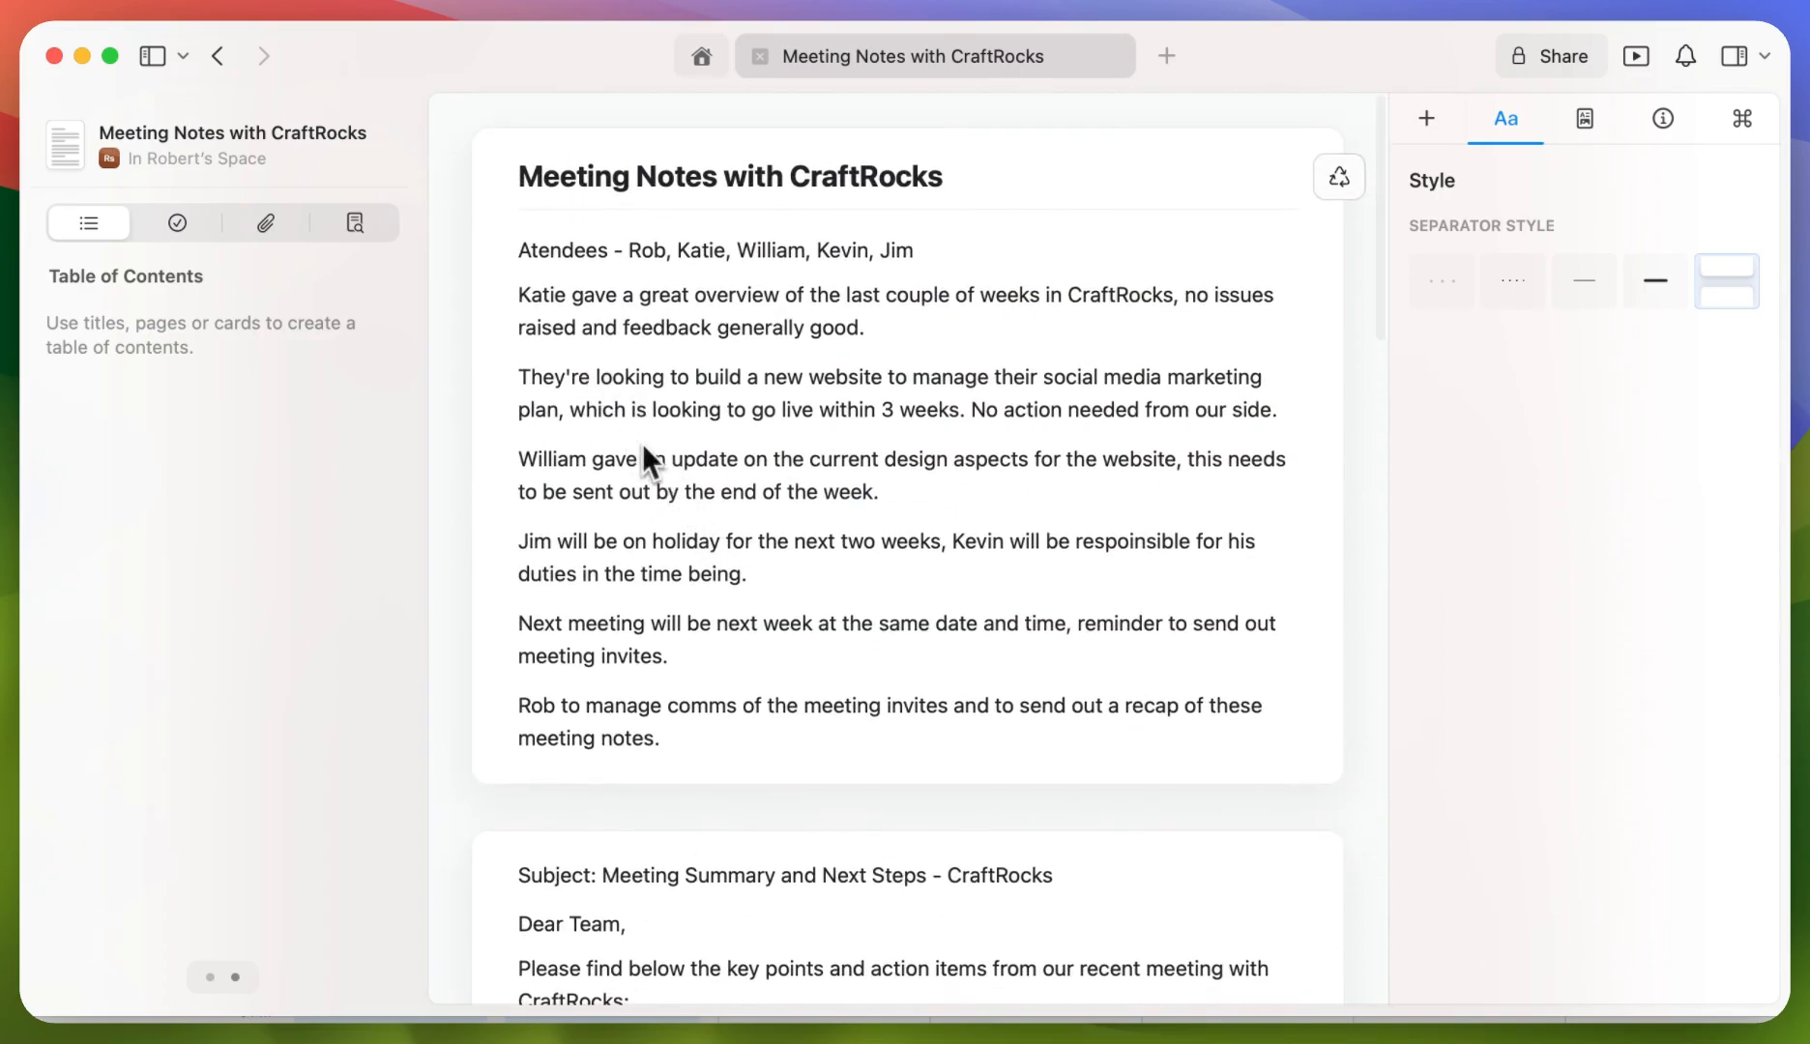
scroll("down", 3)
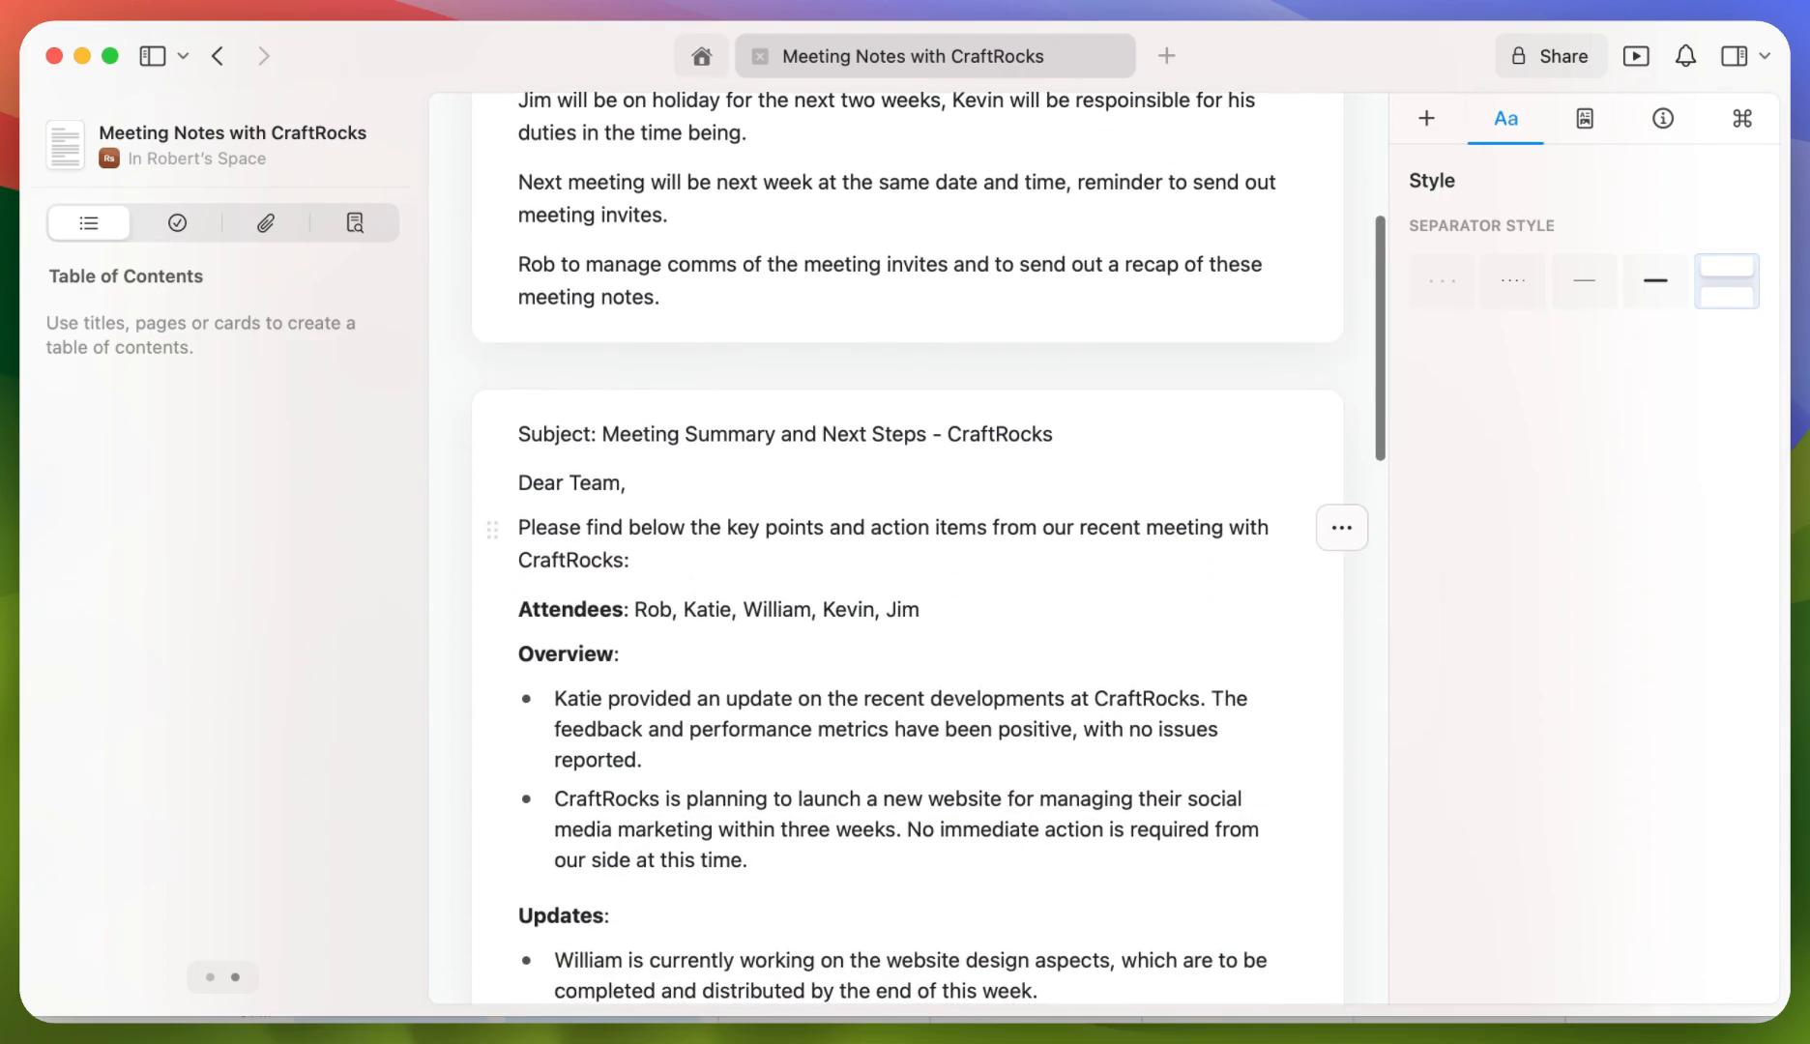
scroll("down", 3)
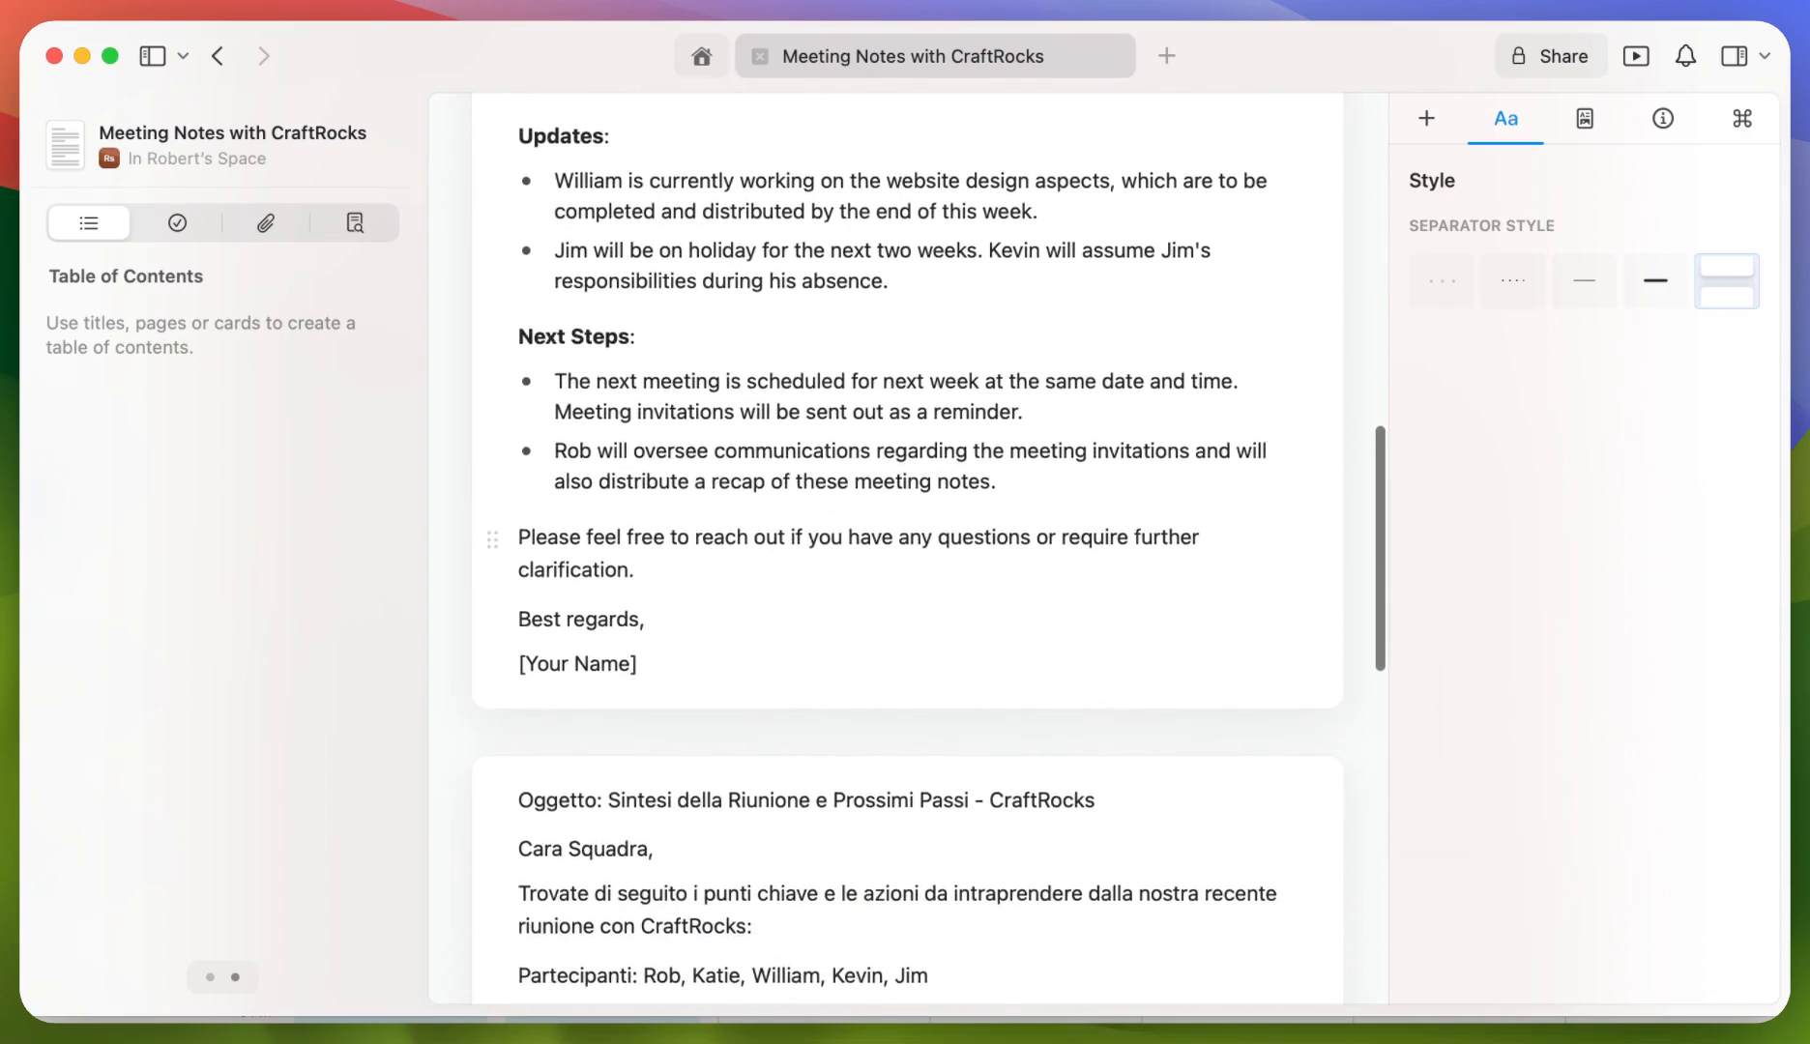
scroll("down", 3)
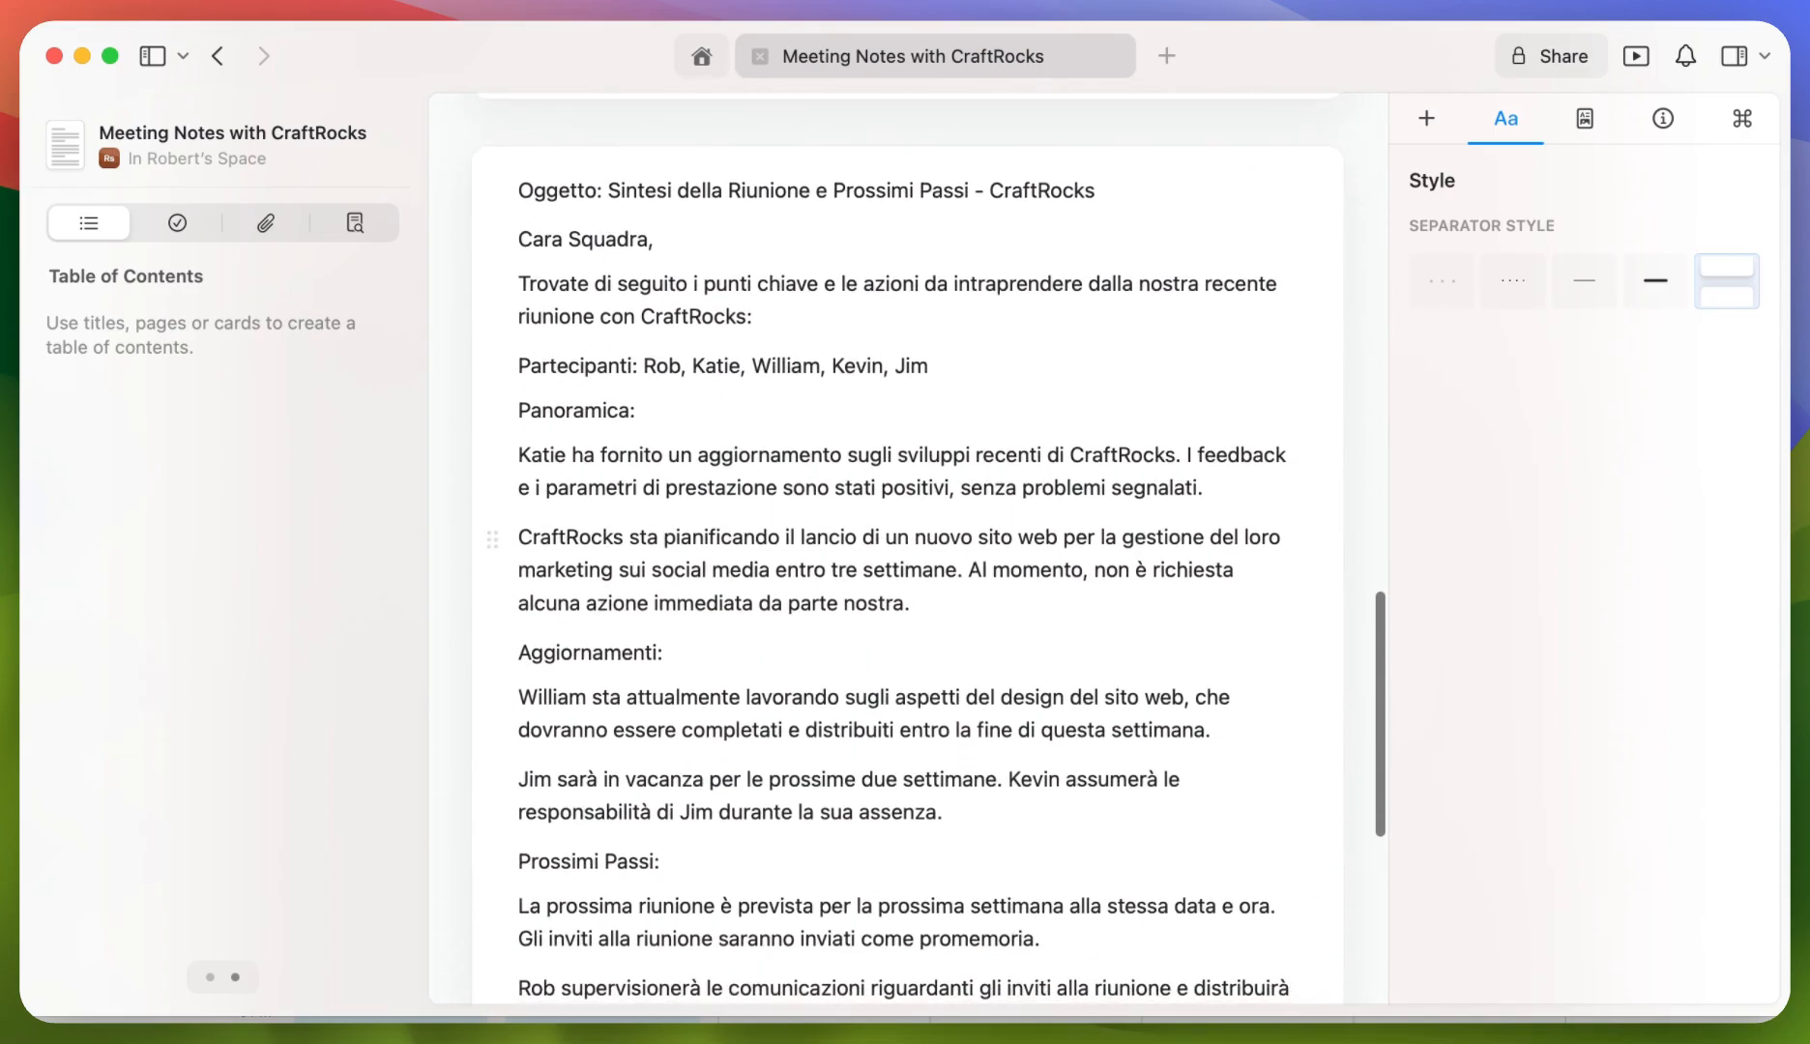
scroll("down", 3)
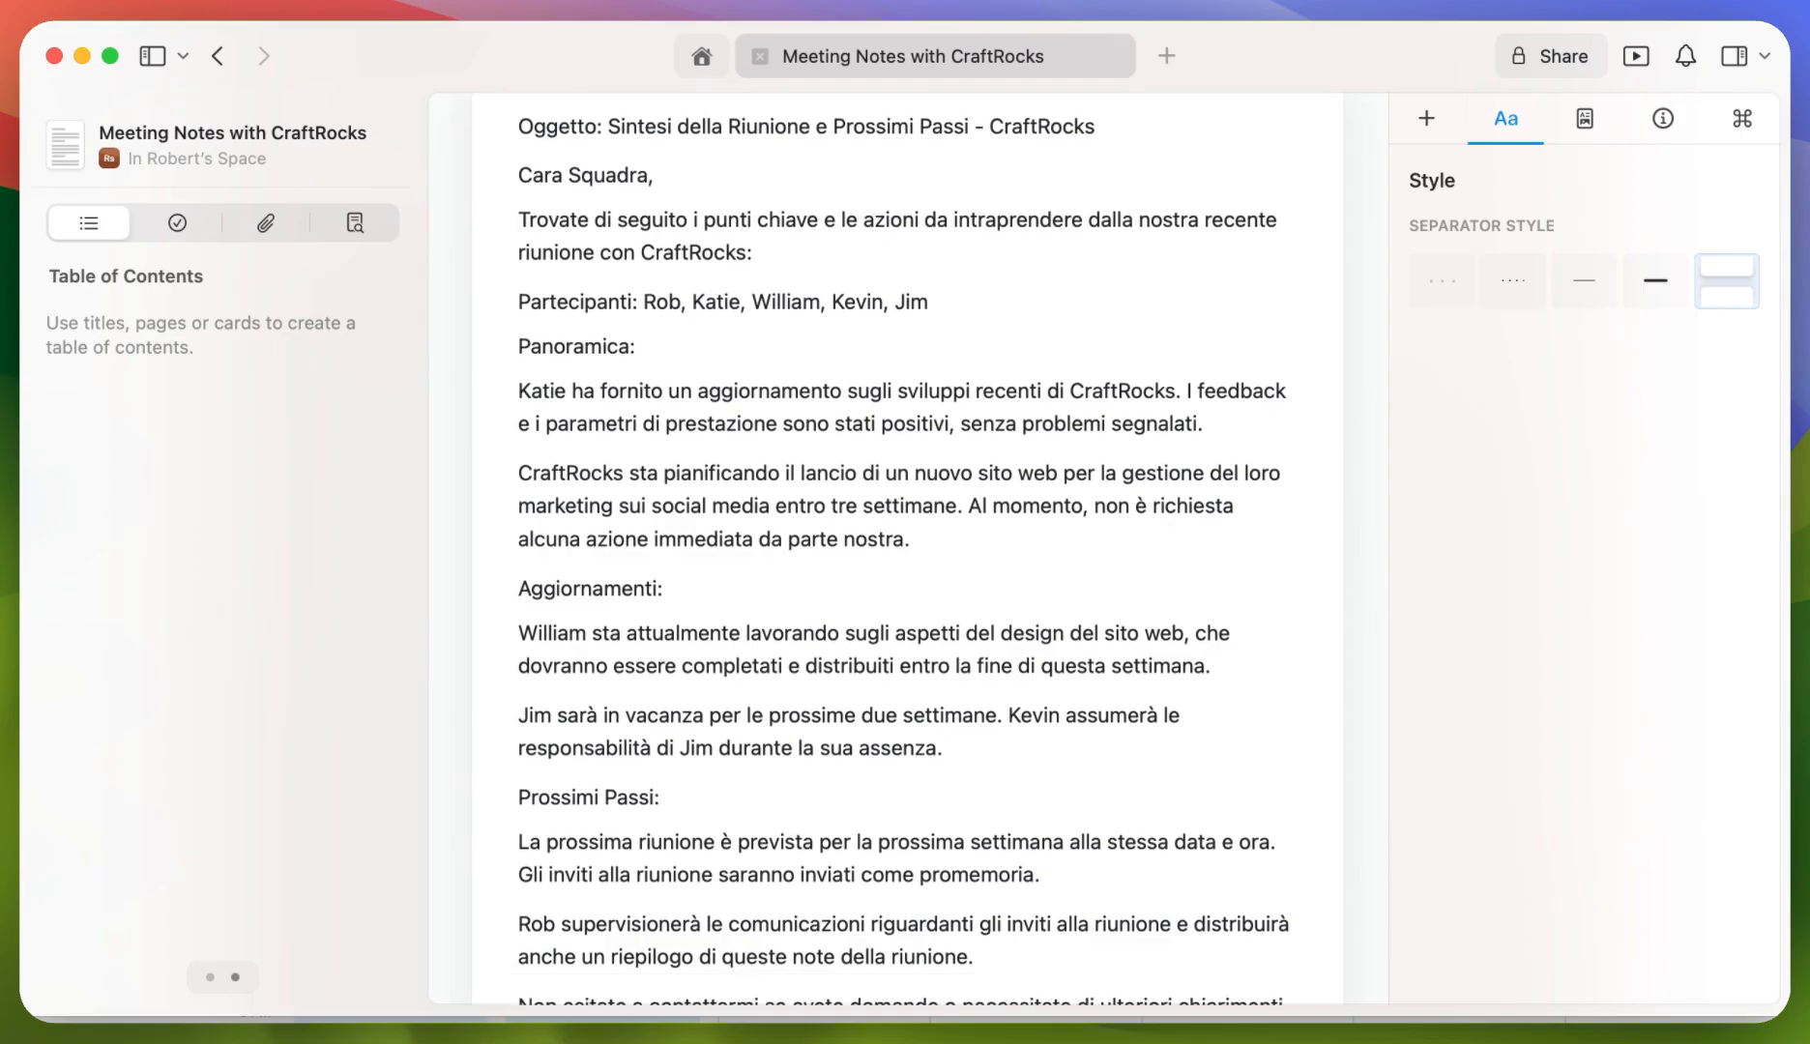